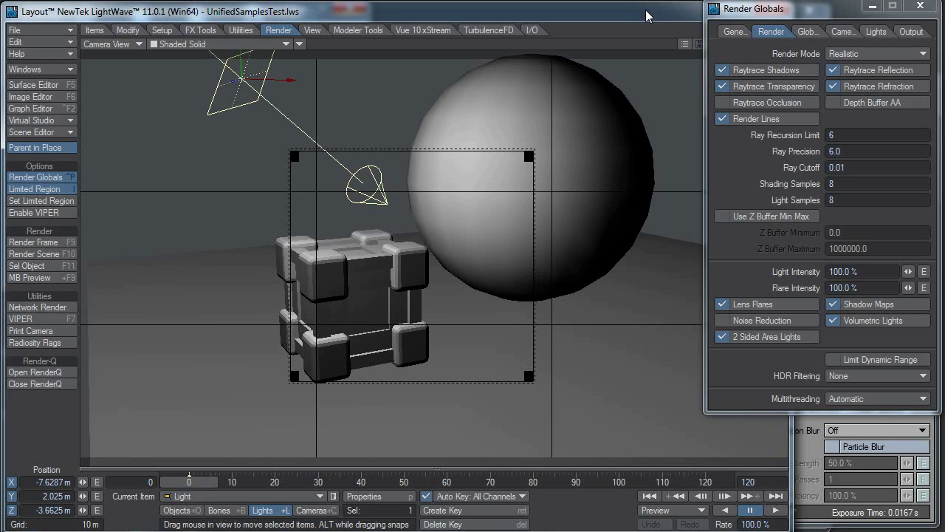
mouse_move(801, 22)
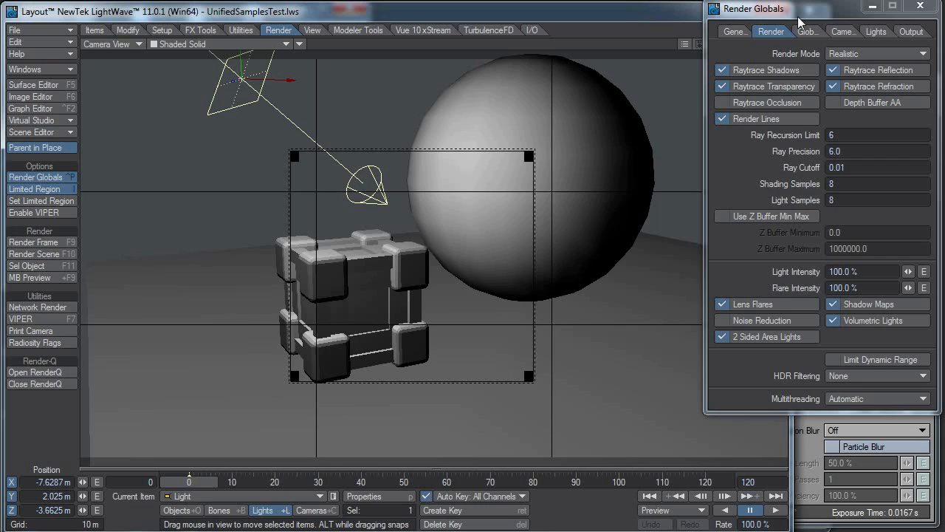
mouse_move(847, 53)
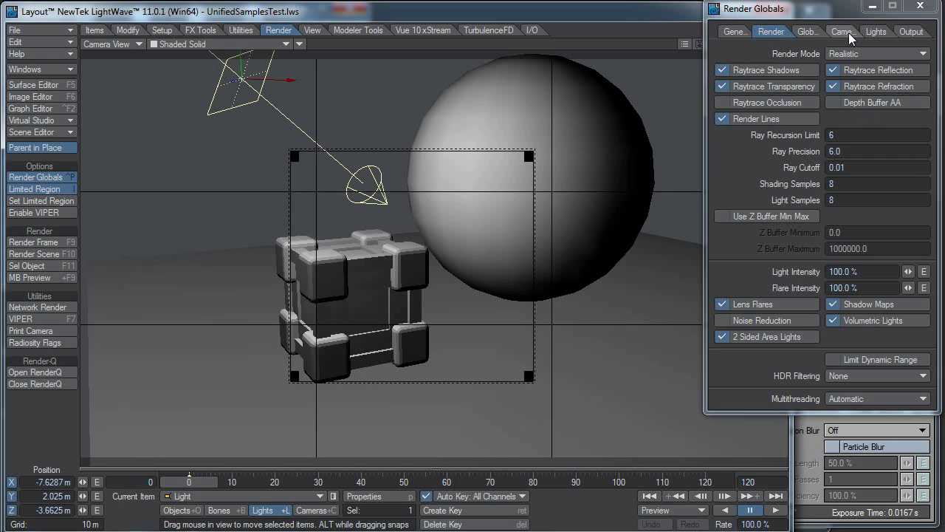
mouse_move(831, 22)
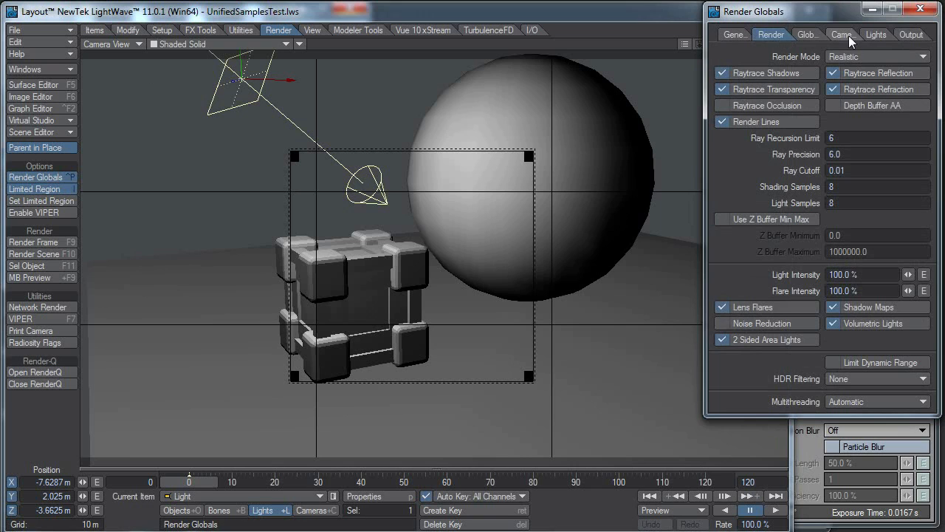
- Show the Cameras tab of Render Globals with HDTV 1280×720 anti-aliasing sampling options
left_click(841, 34)
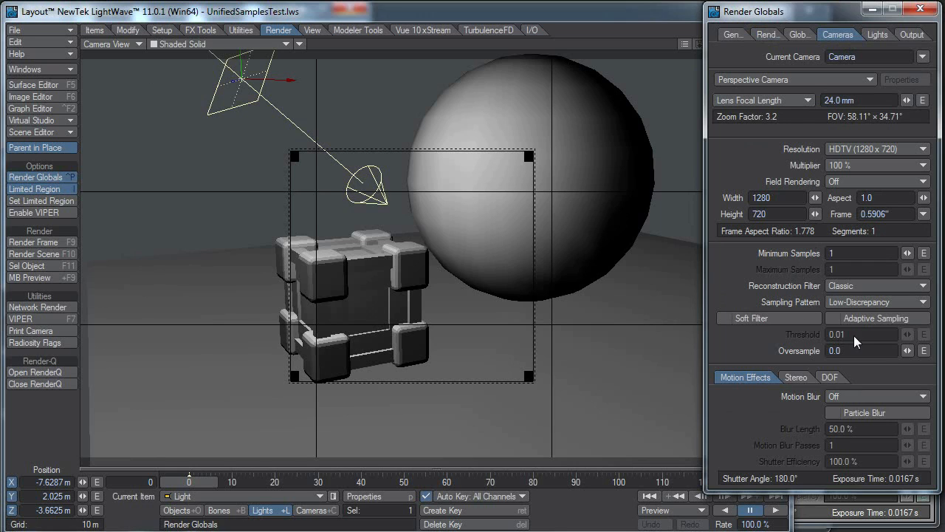
- Enable camera Adaptive Sampling at 0.01 threshold and return to the Render tab
left_click(834, 318)
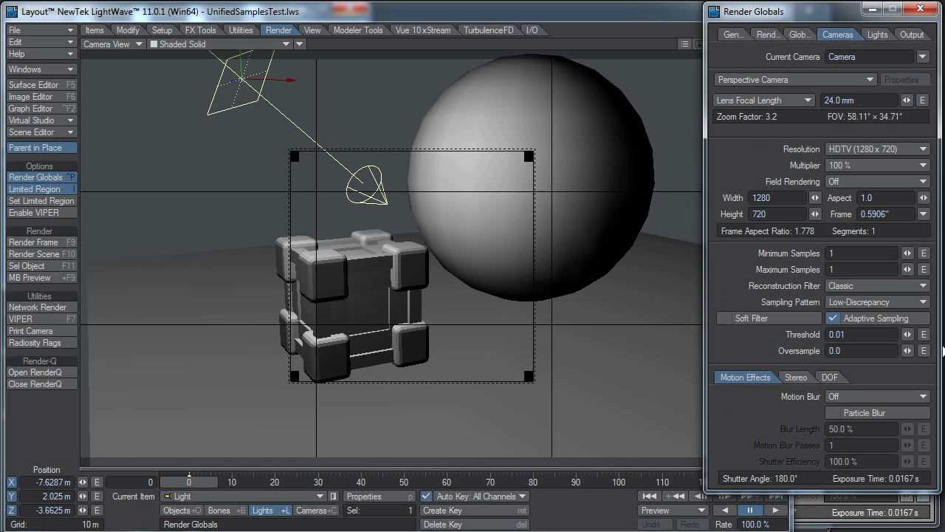
mouse_move(868, 264)
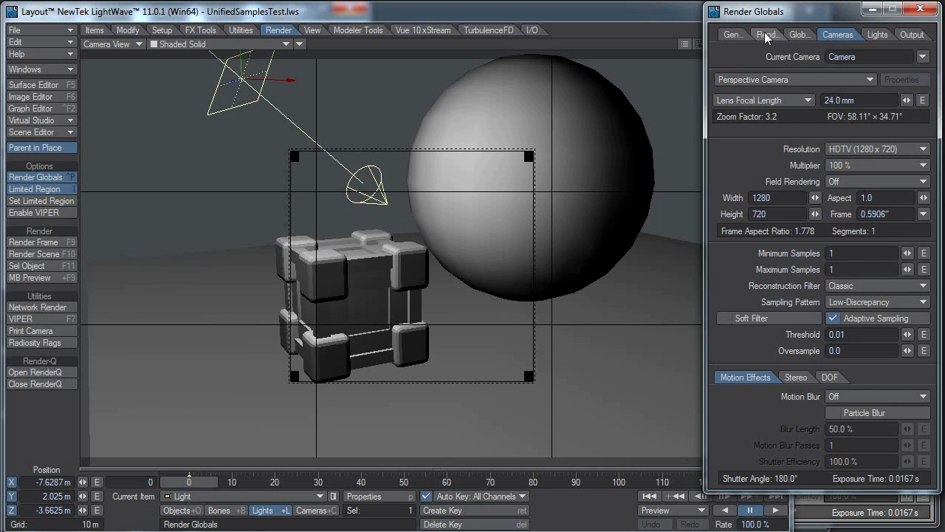
left_click(767, 34)
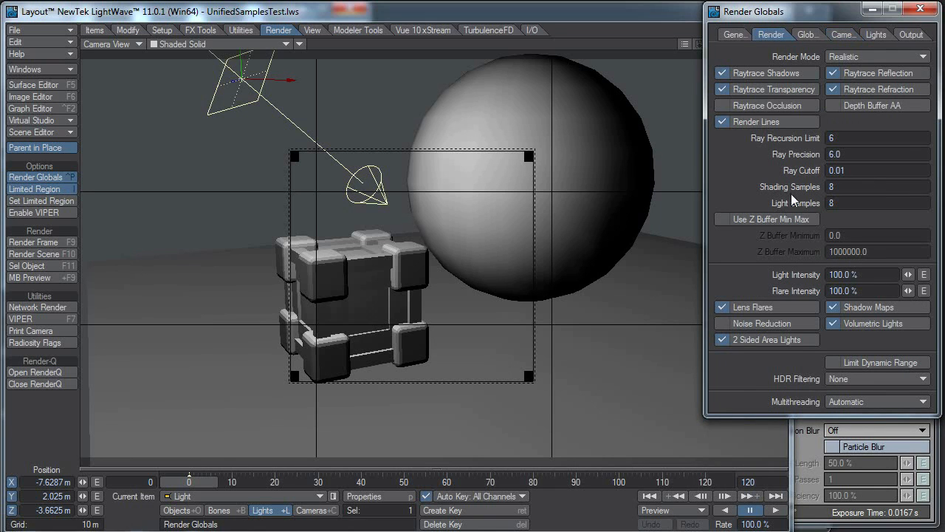
mouse_move(783, 211)
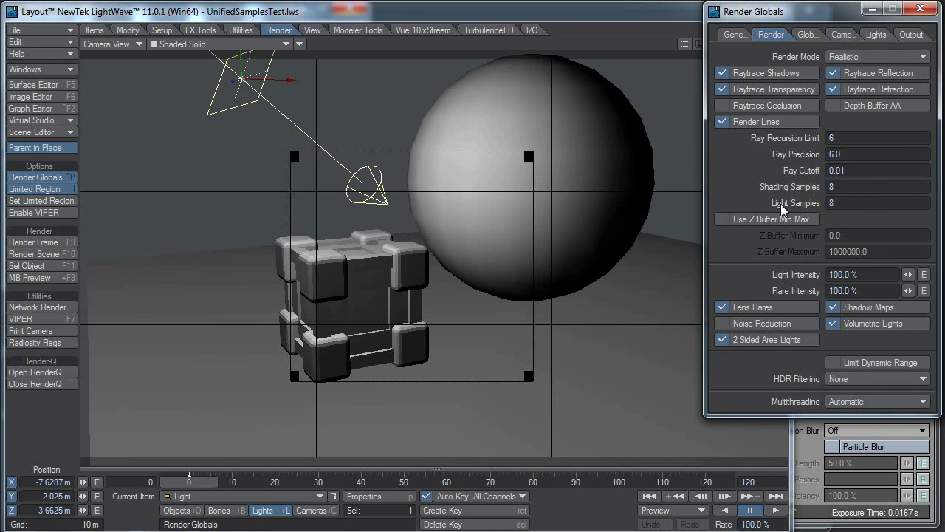
mouse_move(877, 200)
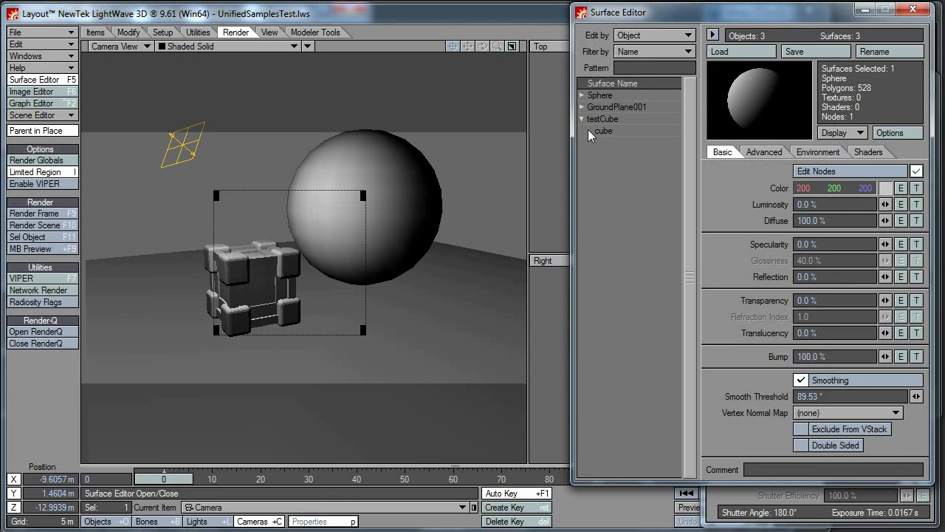
- Review the cube surface's Occlusion node, then show its reflection and refraction samples of 8
left_click(850, 171)
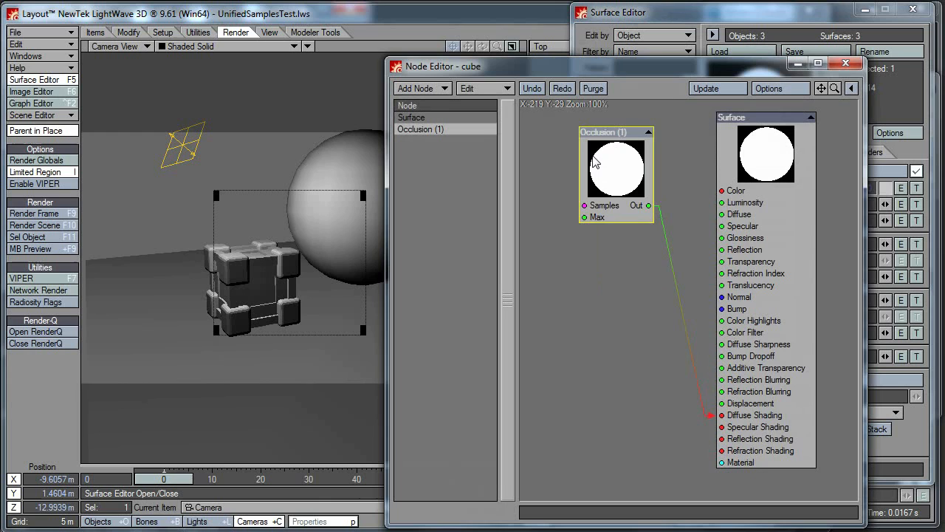
double_click(616, 170)
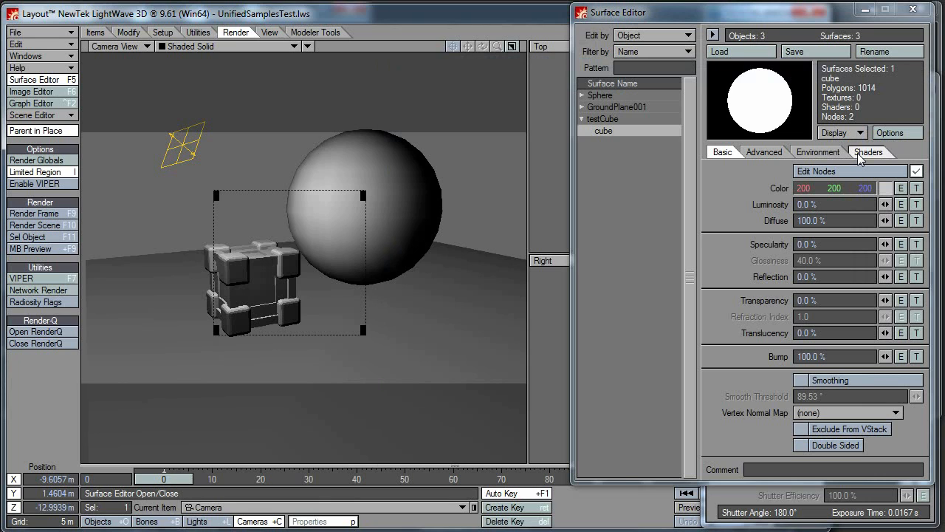
left_click(817, 151)
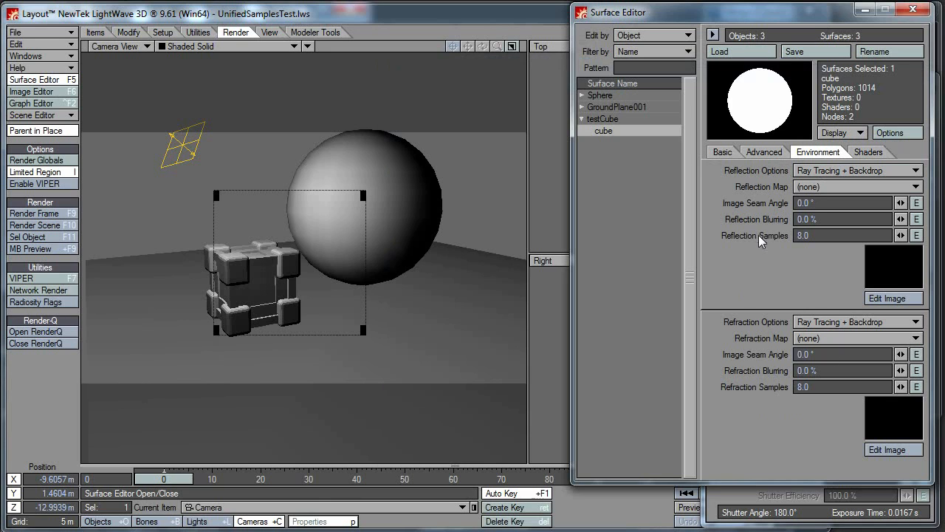
mouse_move(833, 411)
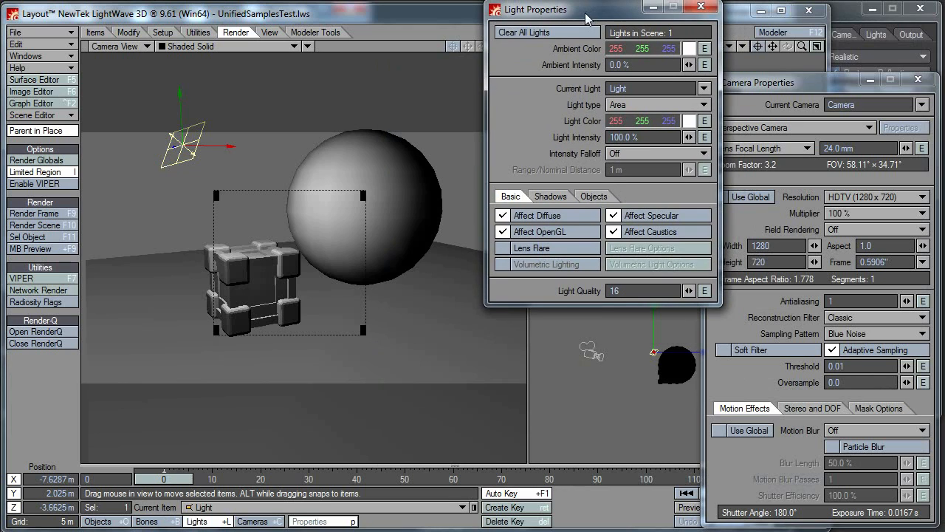
mouse_move(648, 291)
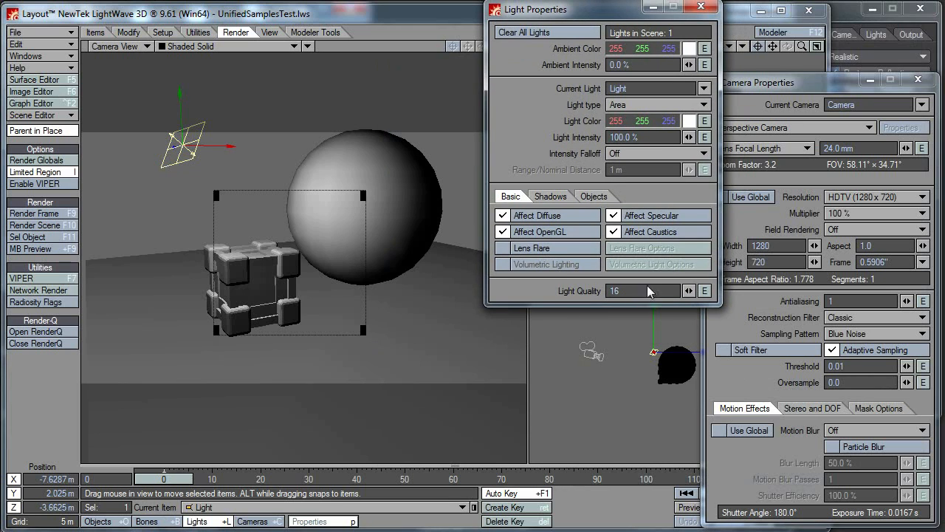
mouse_move(646, 290)
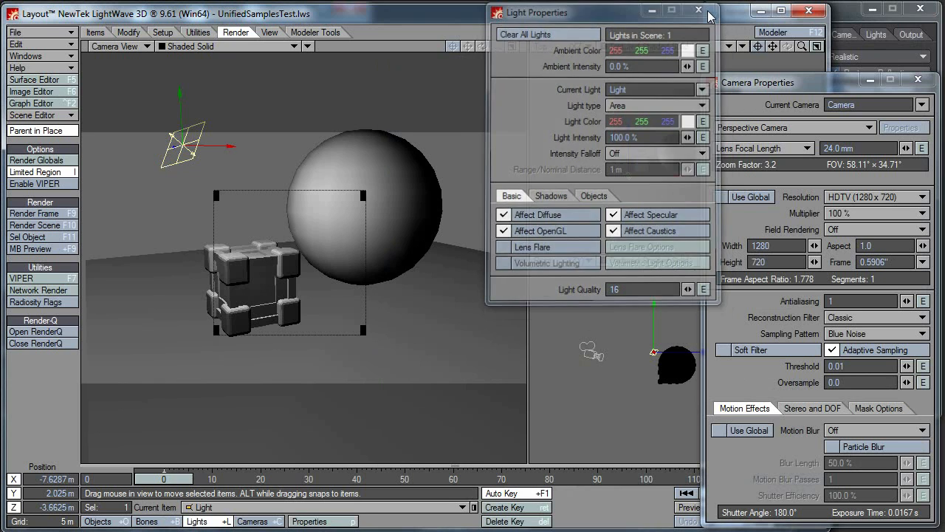
- Close the area light's properties after confirming Light Quality 16
left_click(698, 12)
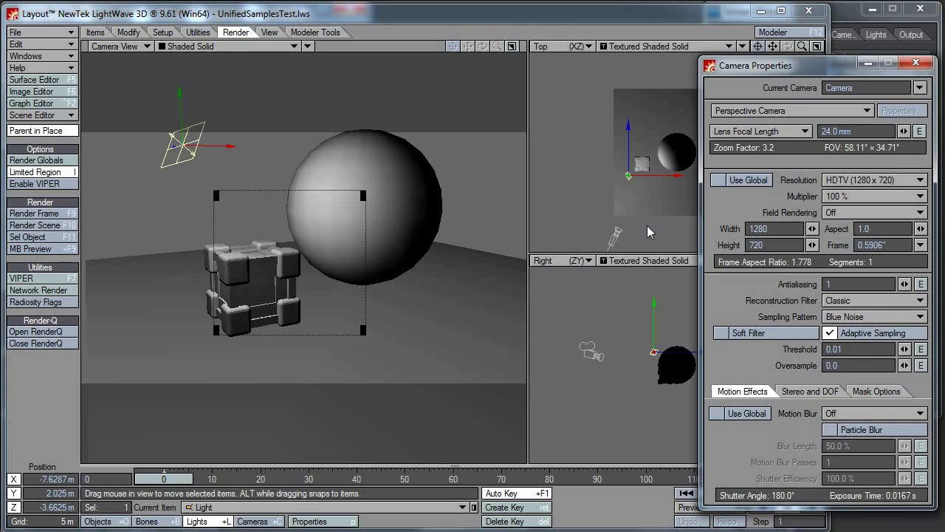
mouse_move(812, 323)
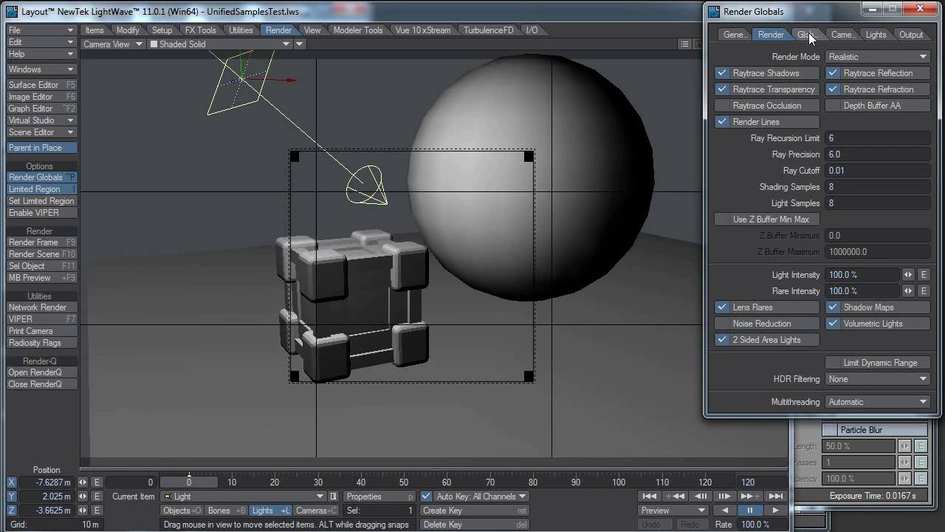
- Render a 1280×720 frame with Minimum Samples 1 and Adaptive Sampling on
left_click(839, 34)
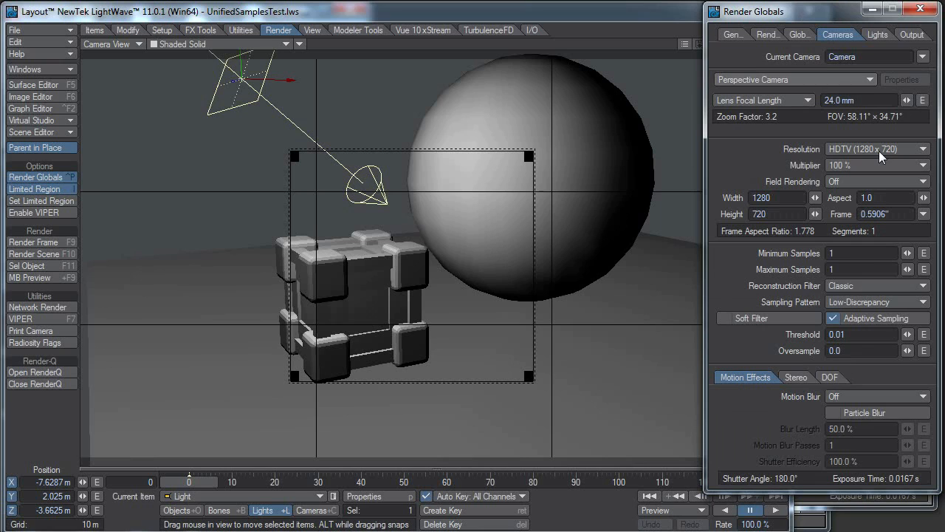
mouse_move(812, 254)
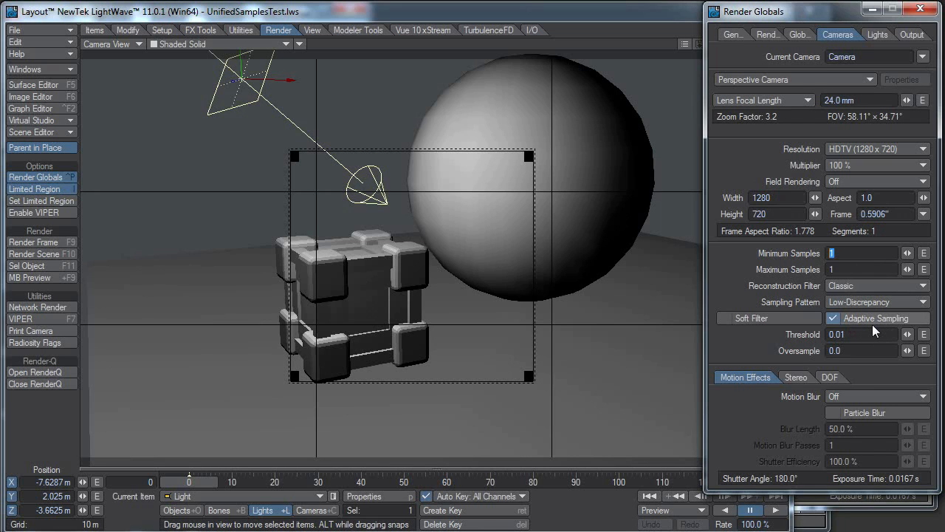
left_click(862, 253)
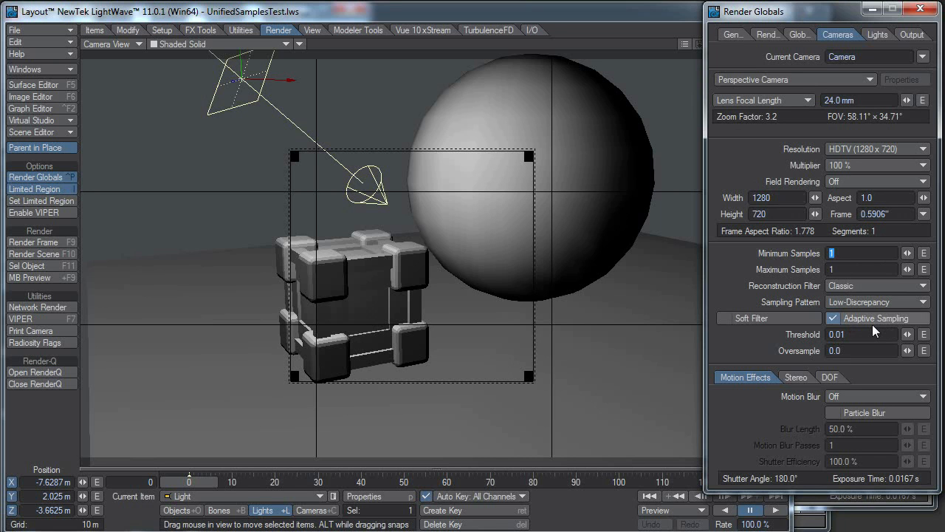
left_click(33, 241)
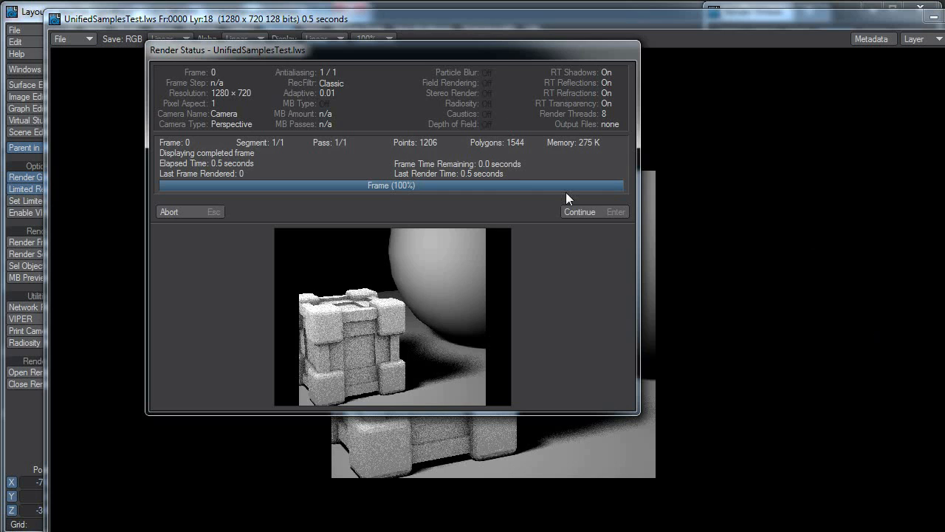
- Dismiss Render Status to view the grainy cube and sphere in Image Viewer
left_click(579, 212)
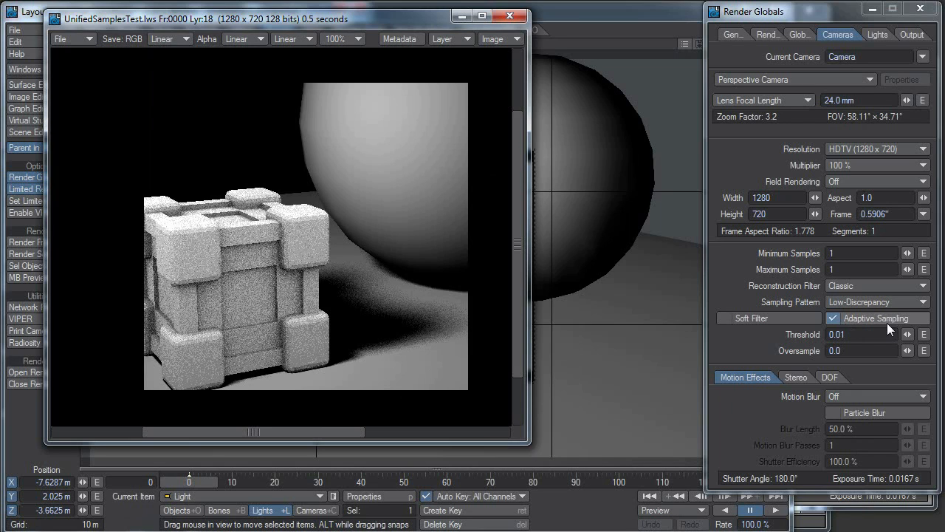
mouse_move(937, 226)
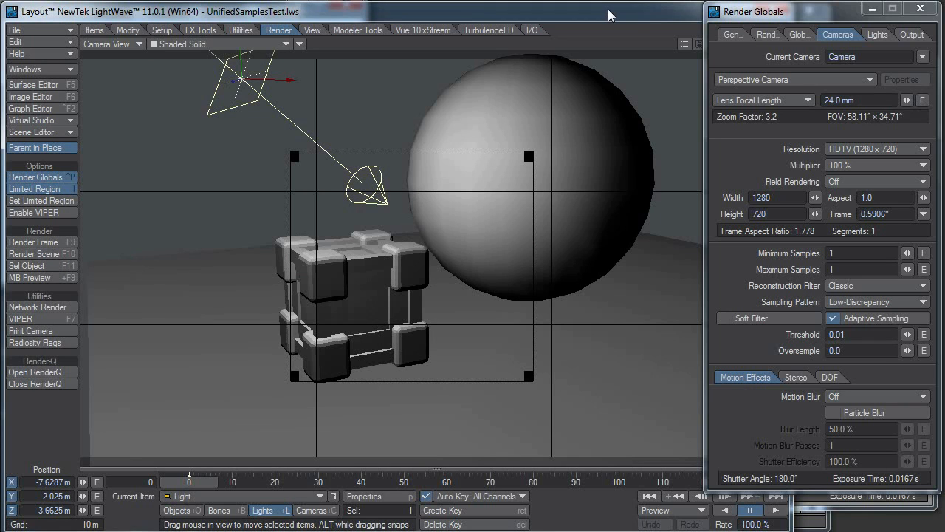
mouse_move(855, 250)
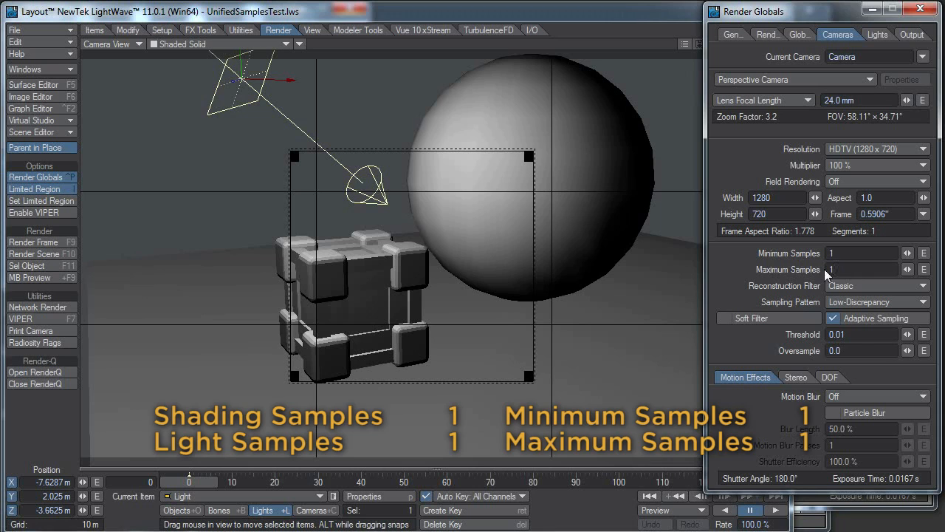
- Render with shading, light, min and max samples at 1 and view the speckled result
left_click(767, 34)
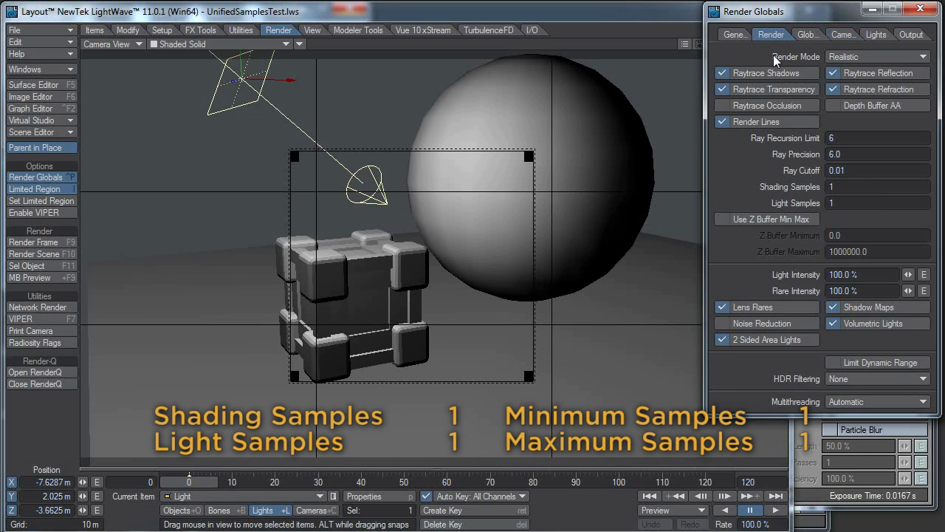
mouse_move(865, 202)
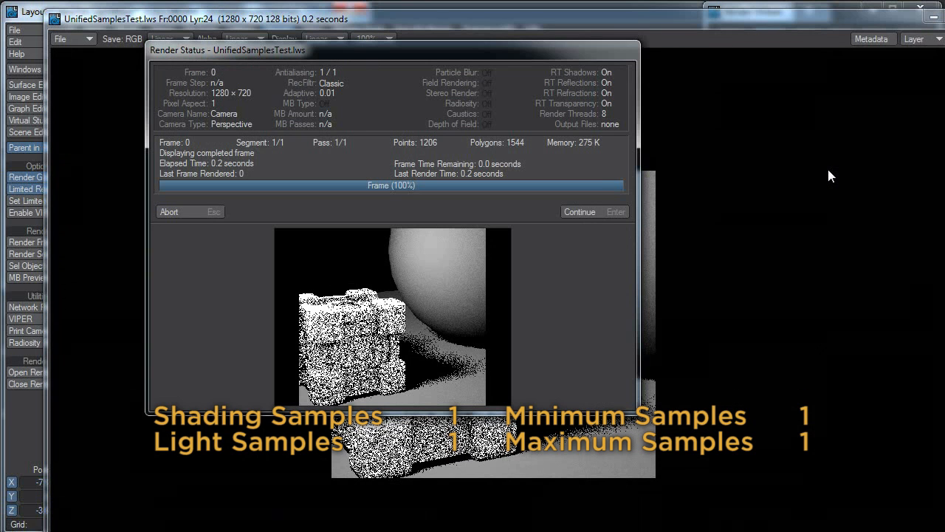
left_click(580, 212)
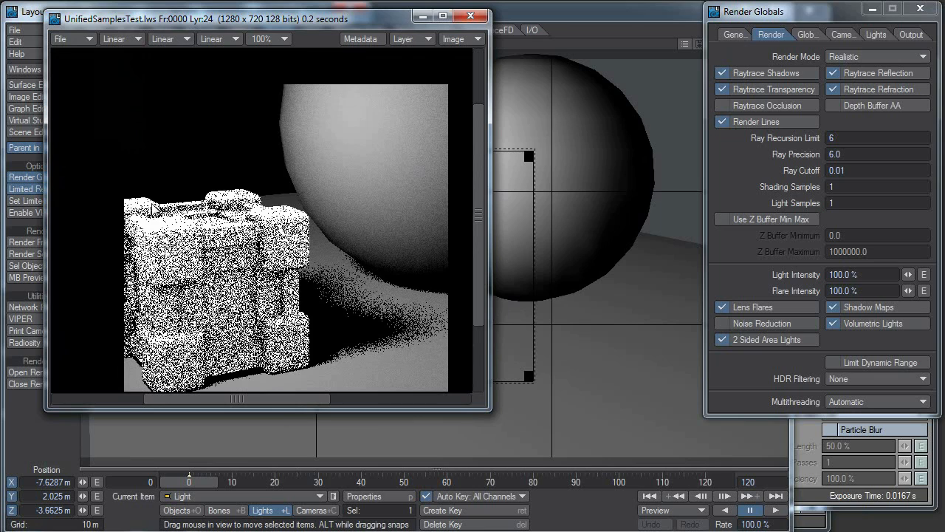
mouse_move(299, 226)
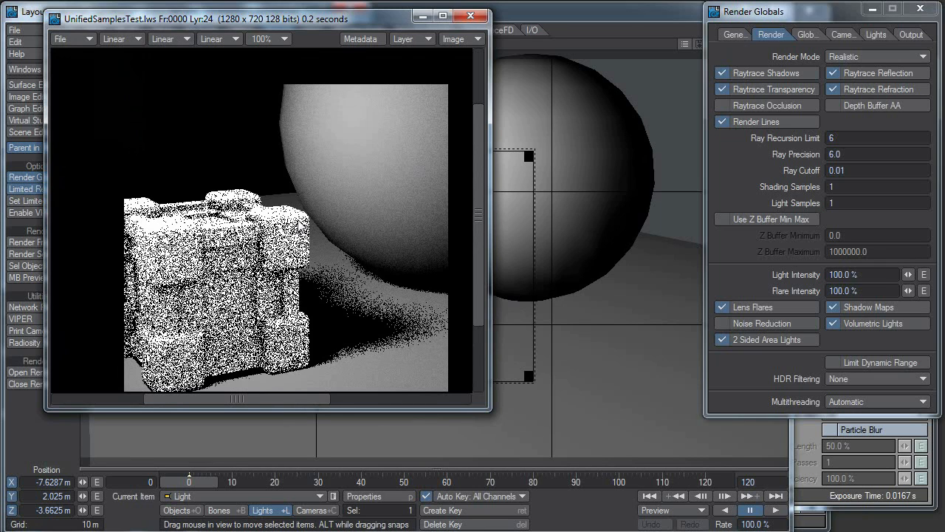
mouse_move(177, 194)
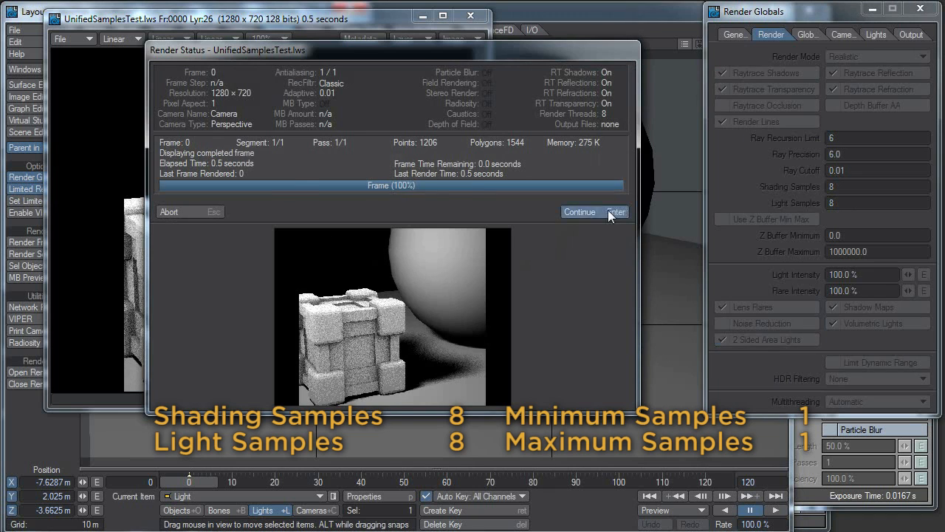
- View the smoother render made with shading and light samples at 8
left_click(580, 212)
type("1")
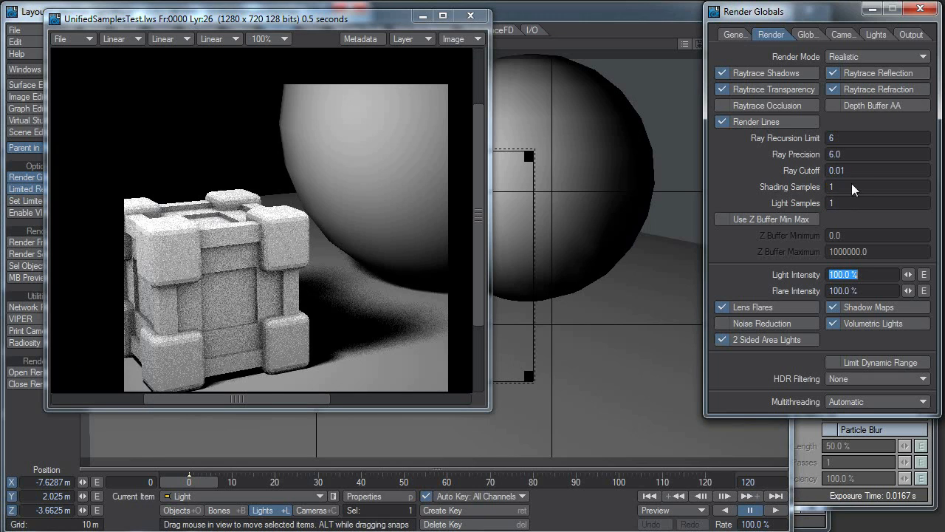
- Render with shading and light samples 1 and Maximum Samples 8, then view it
left_click(838, 34)
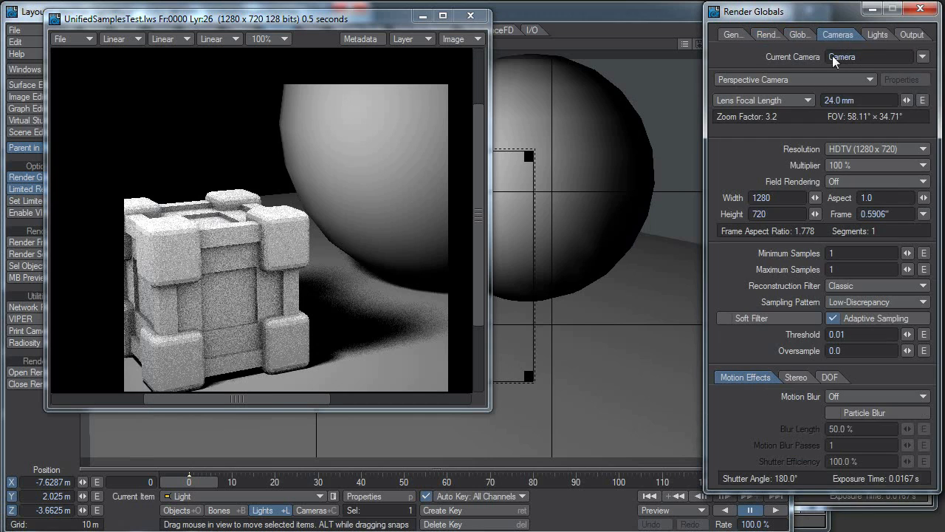
mouse_move(845, 275)
type("8")
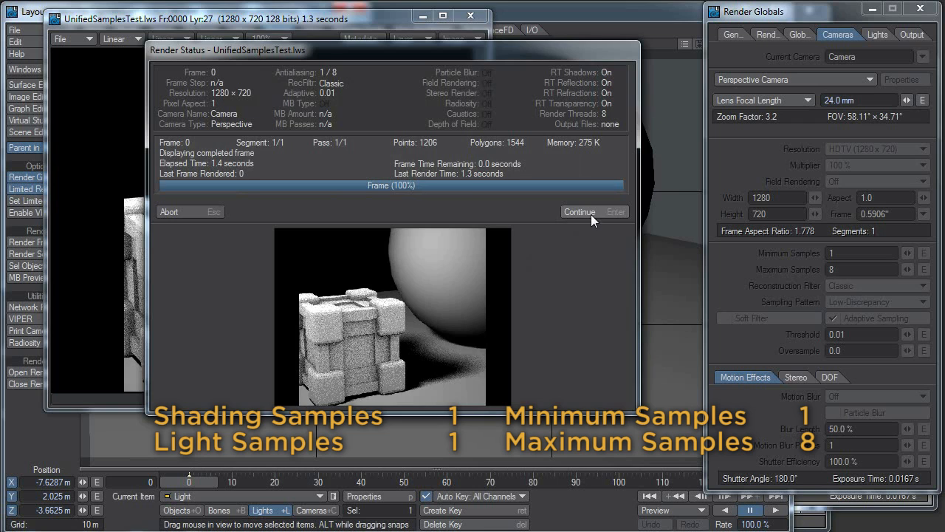
left_click(579, 212)
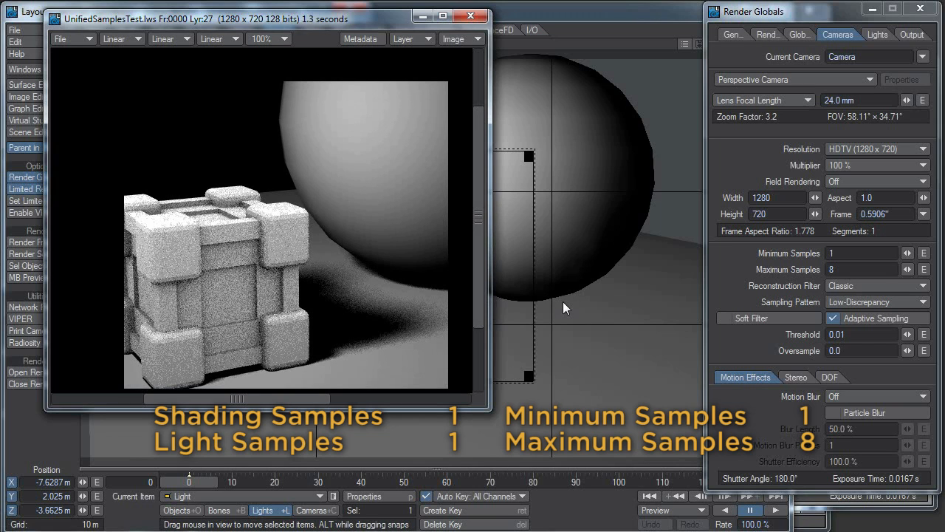
mouse_move(458, 38)
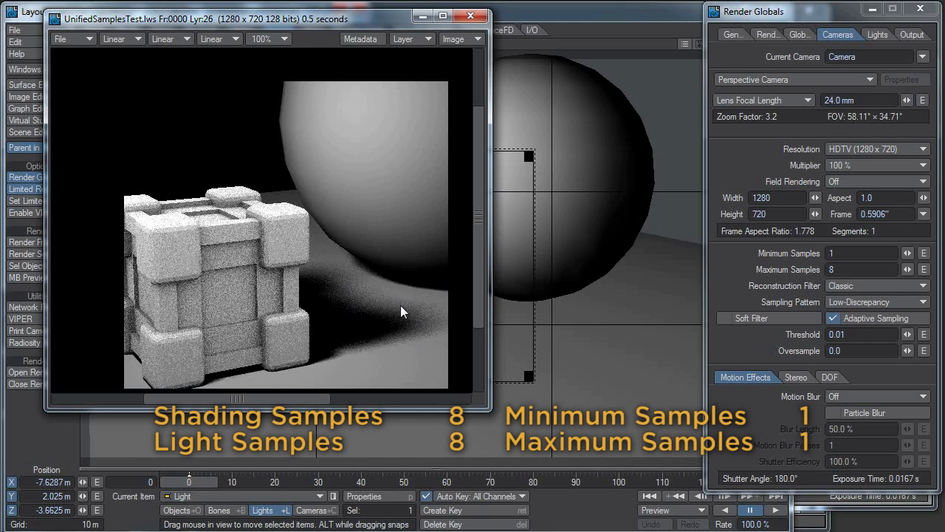
mouse_move(303, 328)
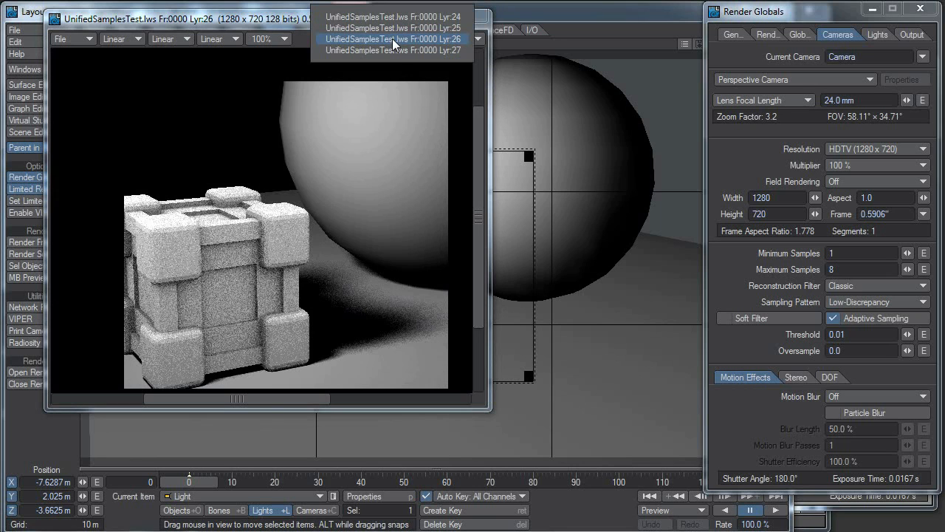
- Pick the Lyr:27 render in the Image Viewer's Layer dropdown
left_click(392, 51)
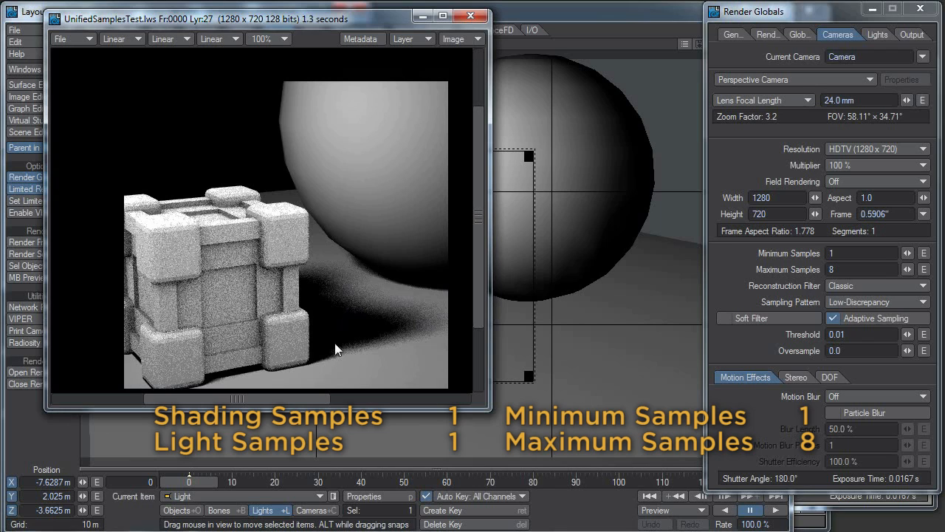
mouse_move(270, 318)
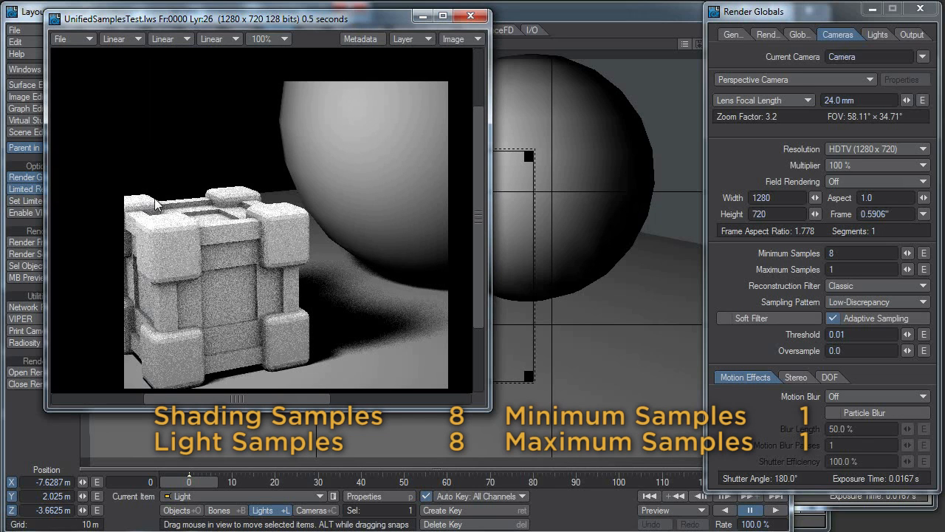
mouse_move(249, 238)
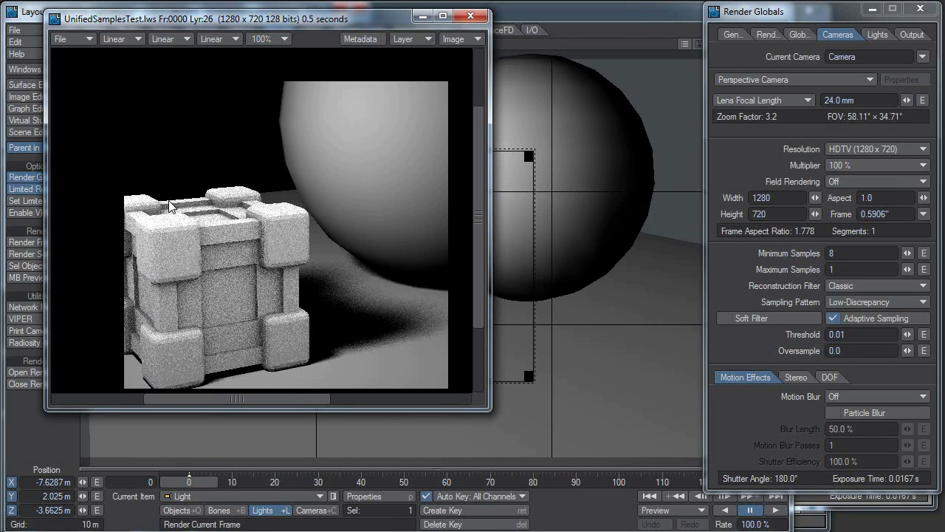
mouse_move(890, 254)
type("1")
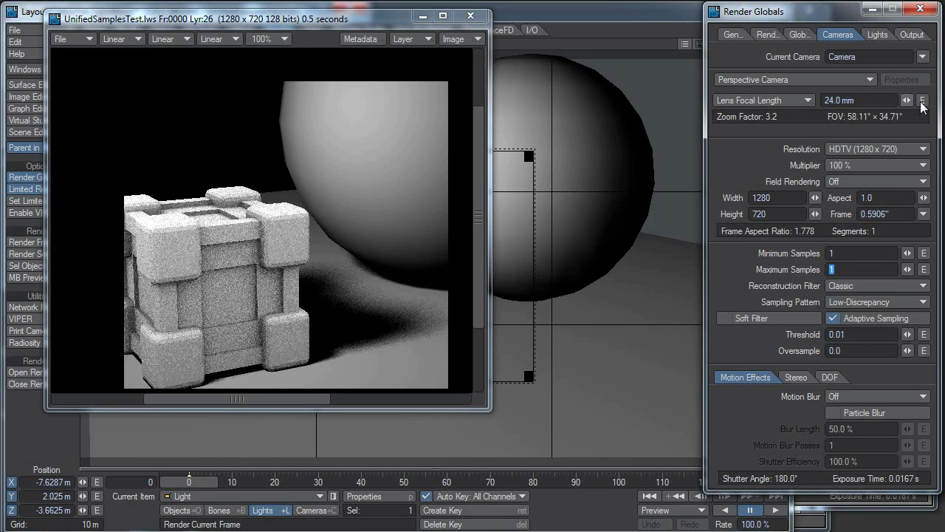
- Check Shading/Light Samples stay at 1 and camera Minimum Samples is 48, Maximum 1
left_click(766, 34)
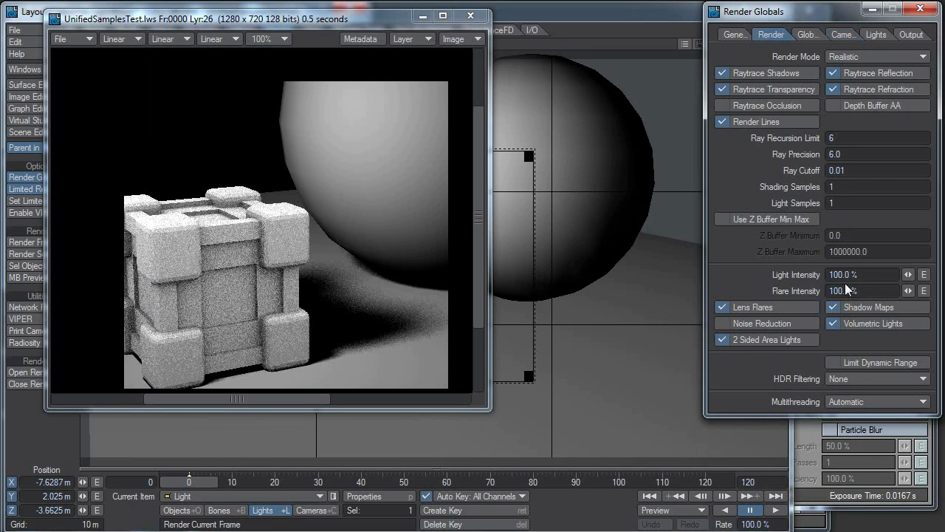
mouse_move(787, 189)
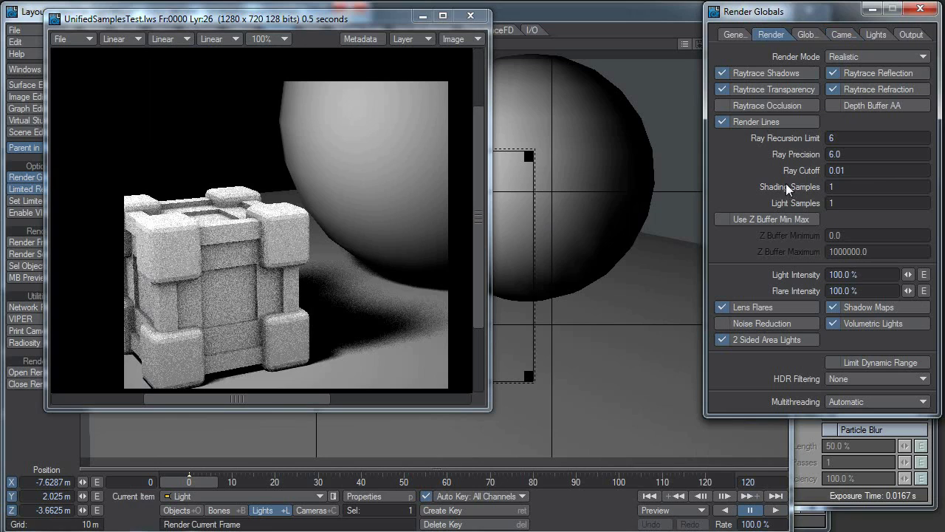
mouse_move(787, 189)
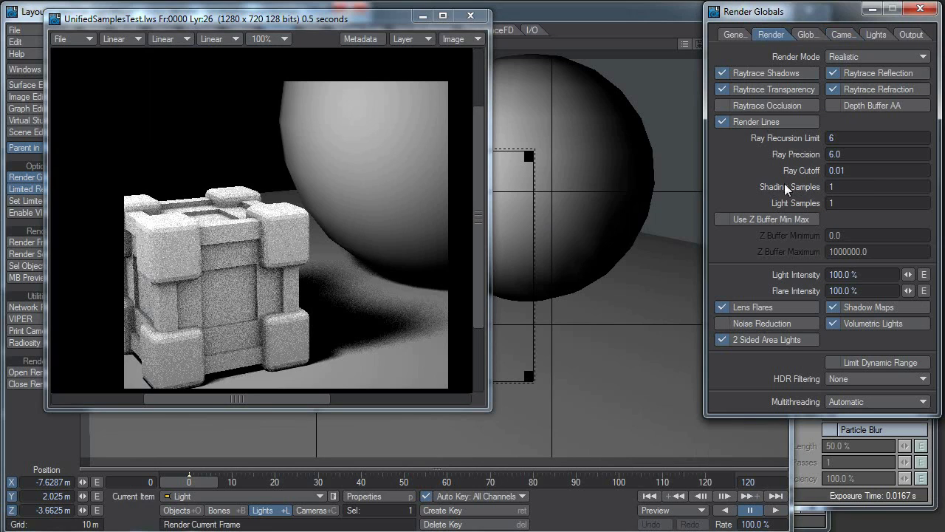
mouse_move(895, 212)
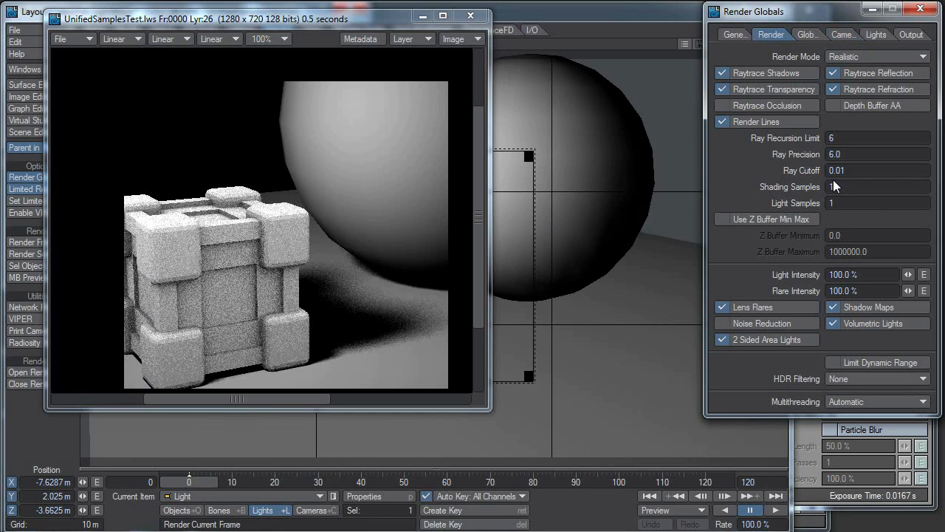
left_click(839, 34)
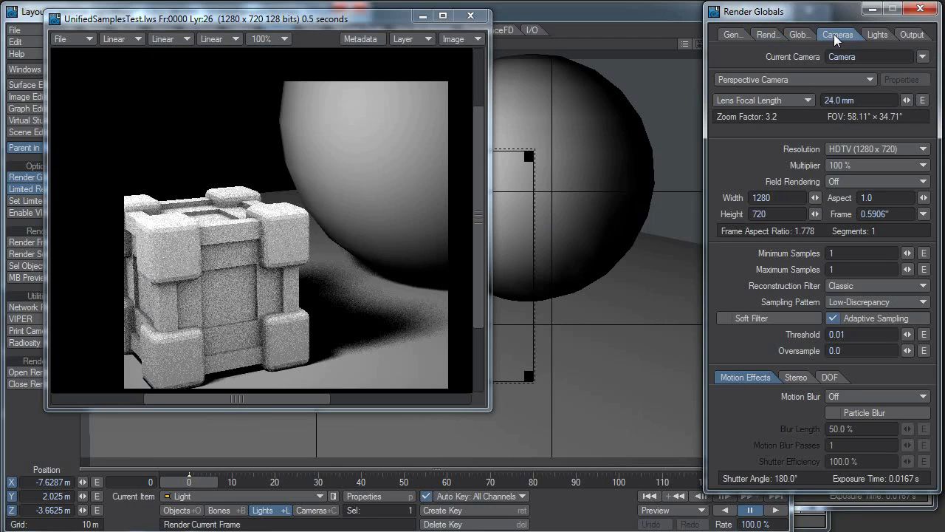
mouse_move(842, 48)
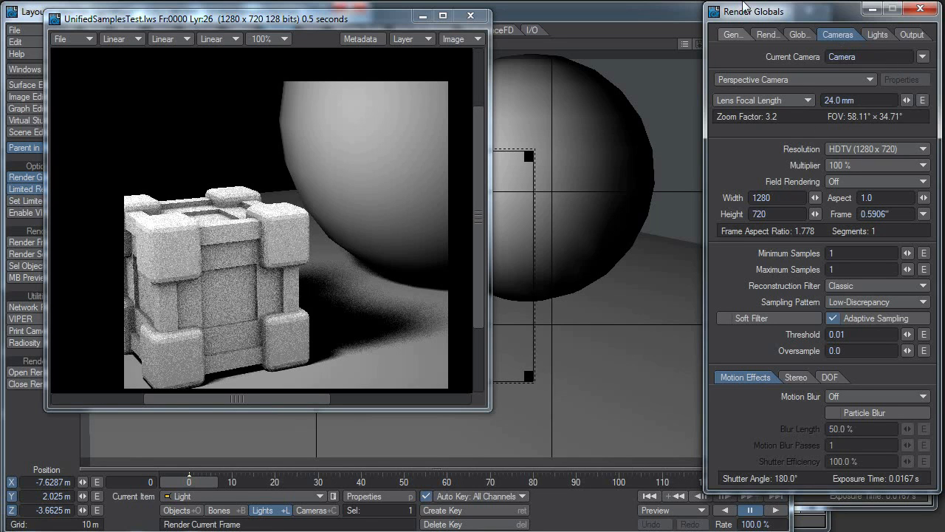
left_click(769, 34)
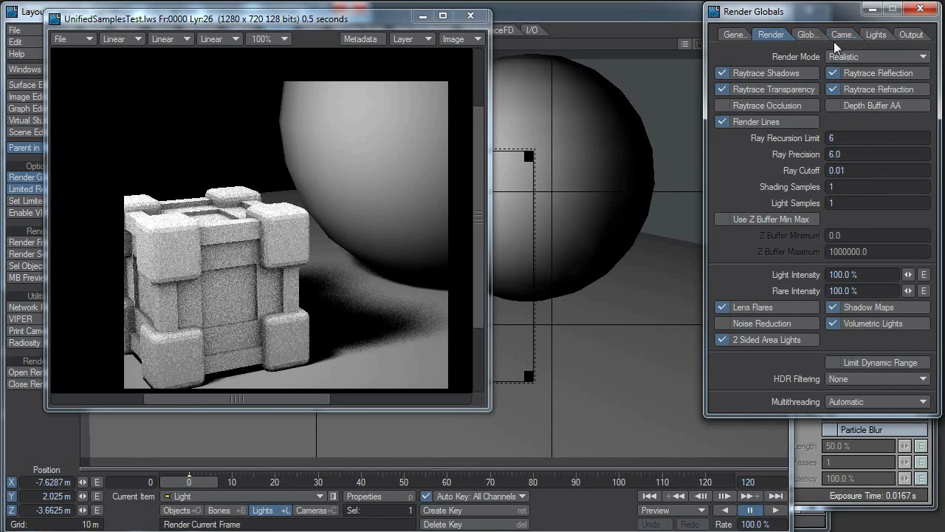
left_click(839, 34)
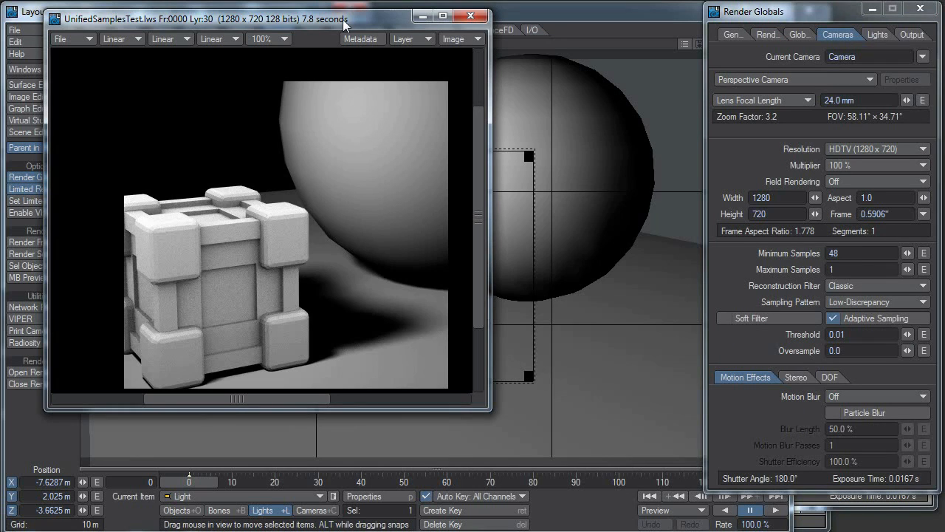